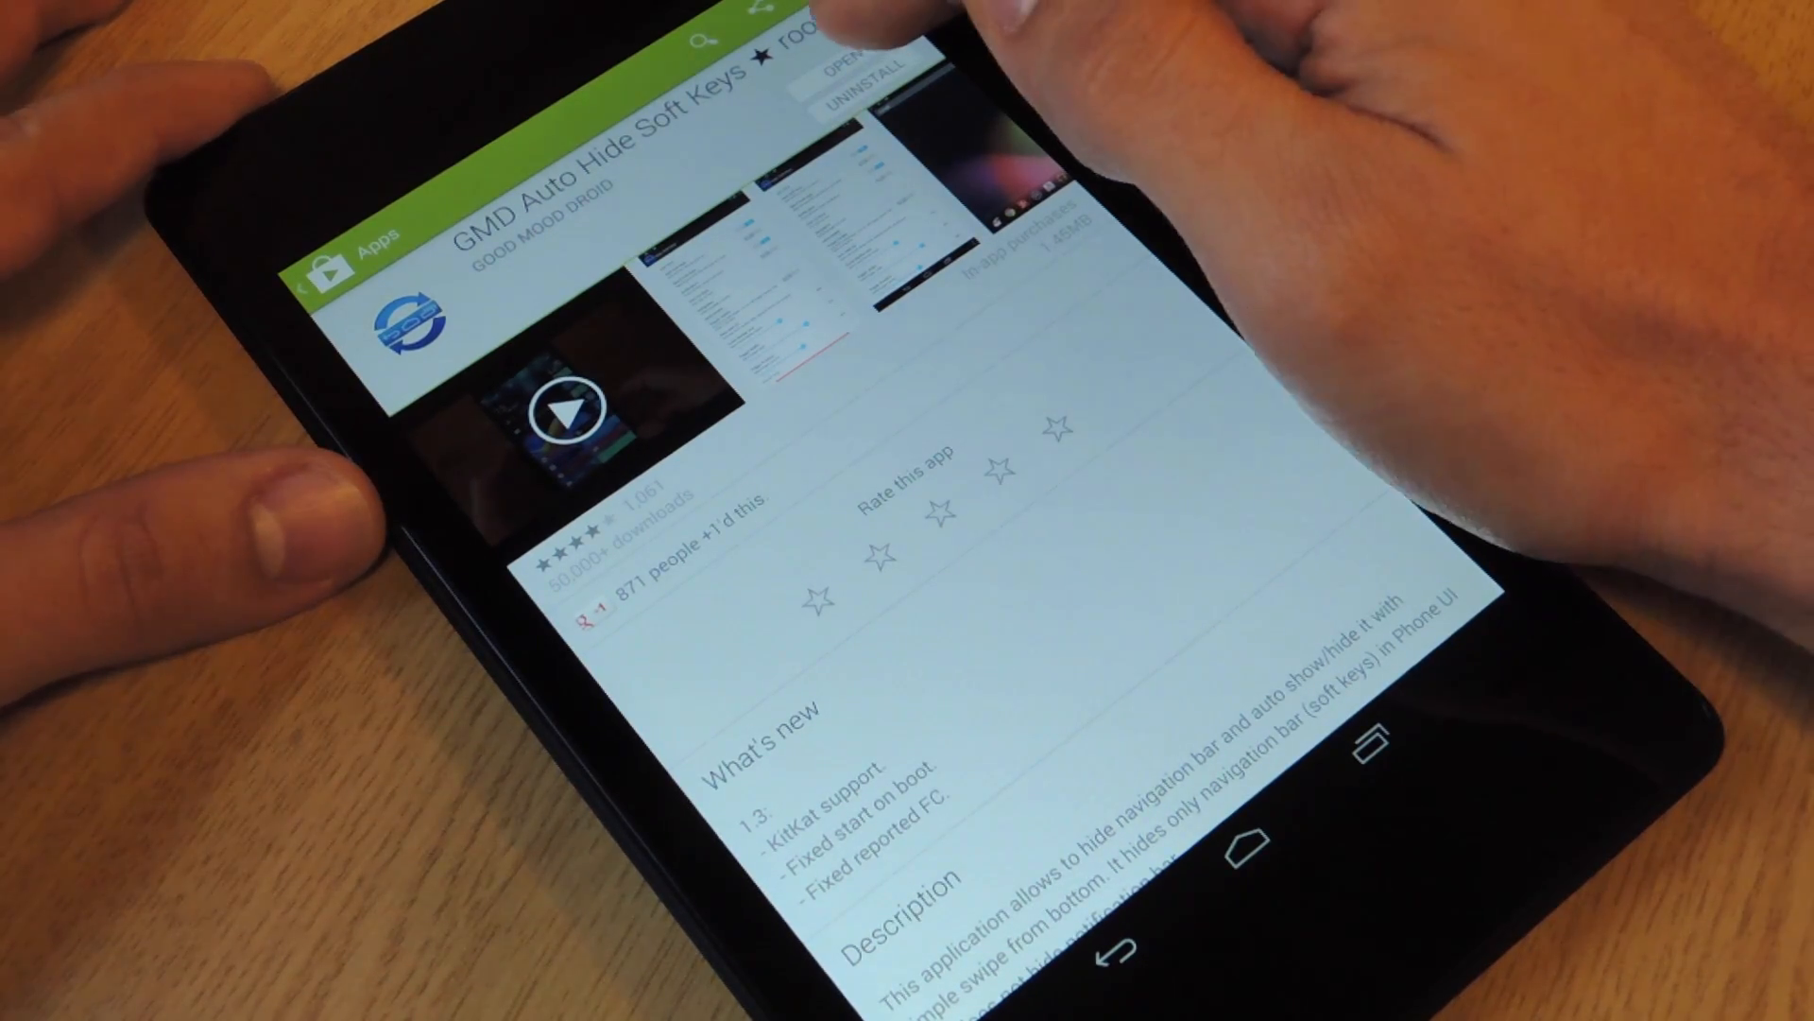
Leave the GMD Auto Hide Soft Keys Play Store page for the home screen.
click(849, 62)
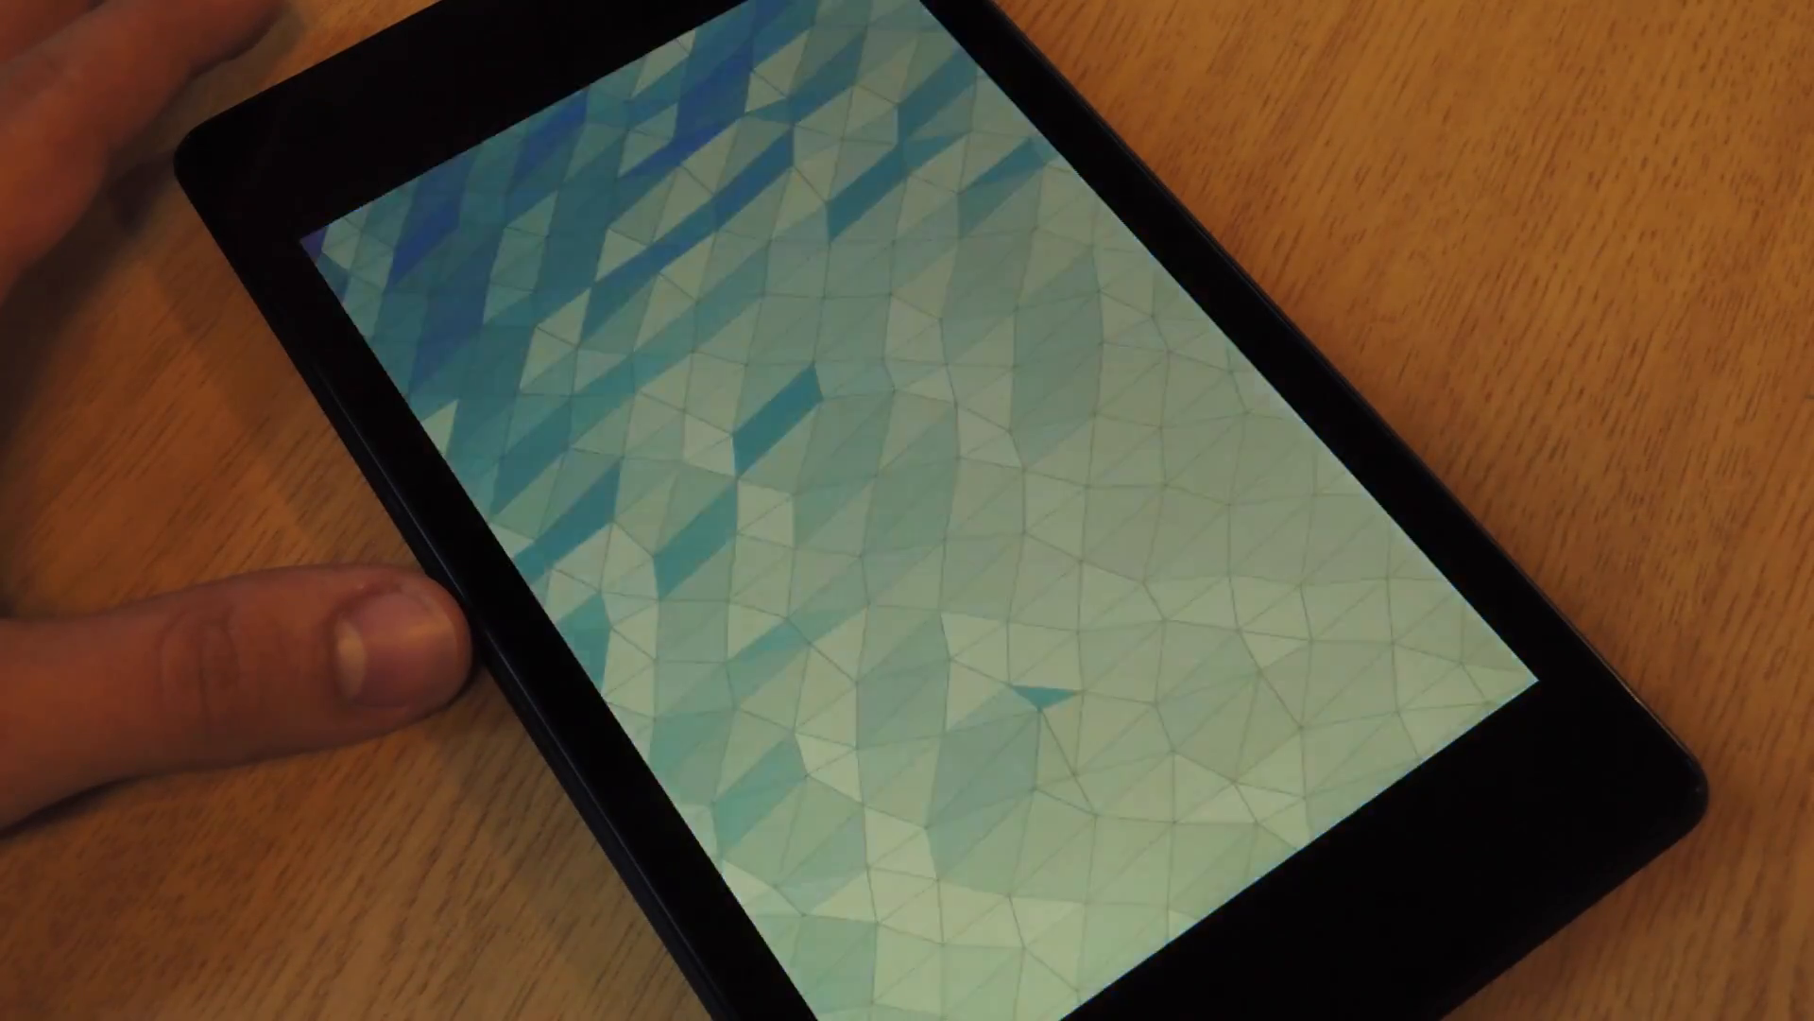
Go back to the Android home screen and wait for the launcher icons.
click(1030, 717)
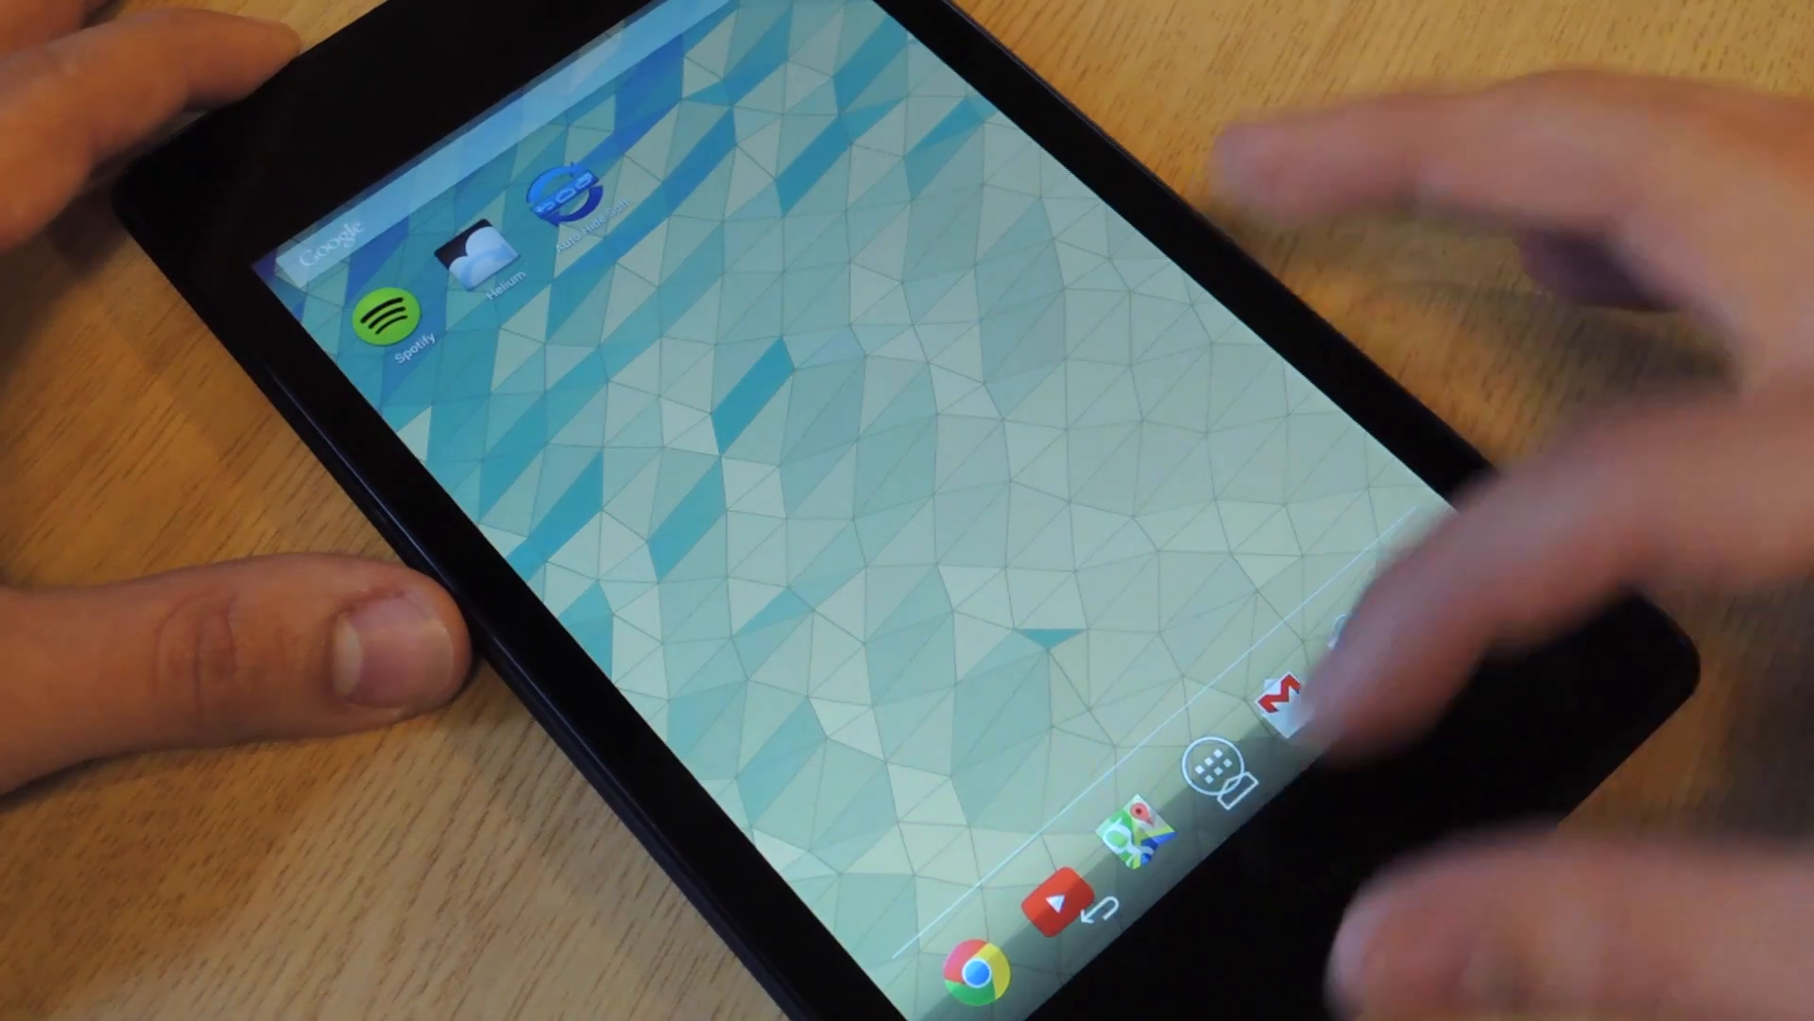
Launch GMD Auto Hide Soft Keys and scroll through its Trigger and QuickBar settings.
click(557, 216)
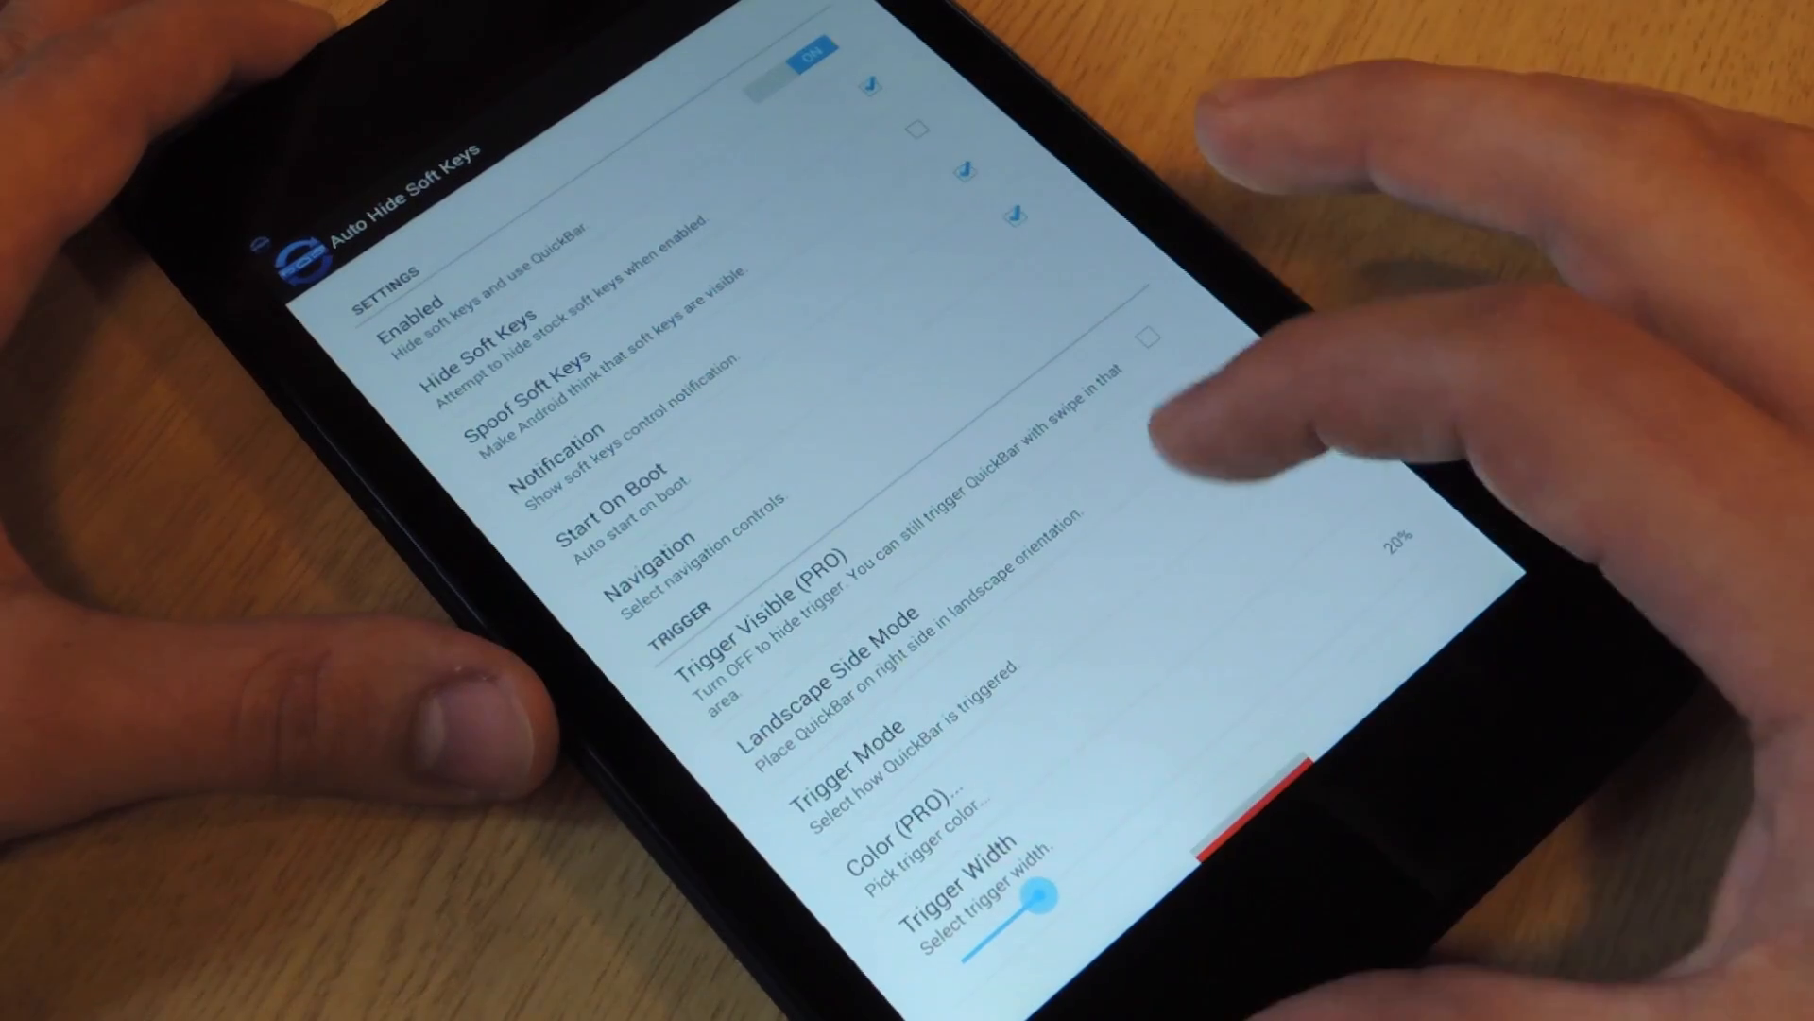
scroll(down, 3)
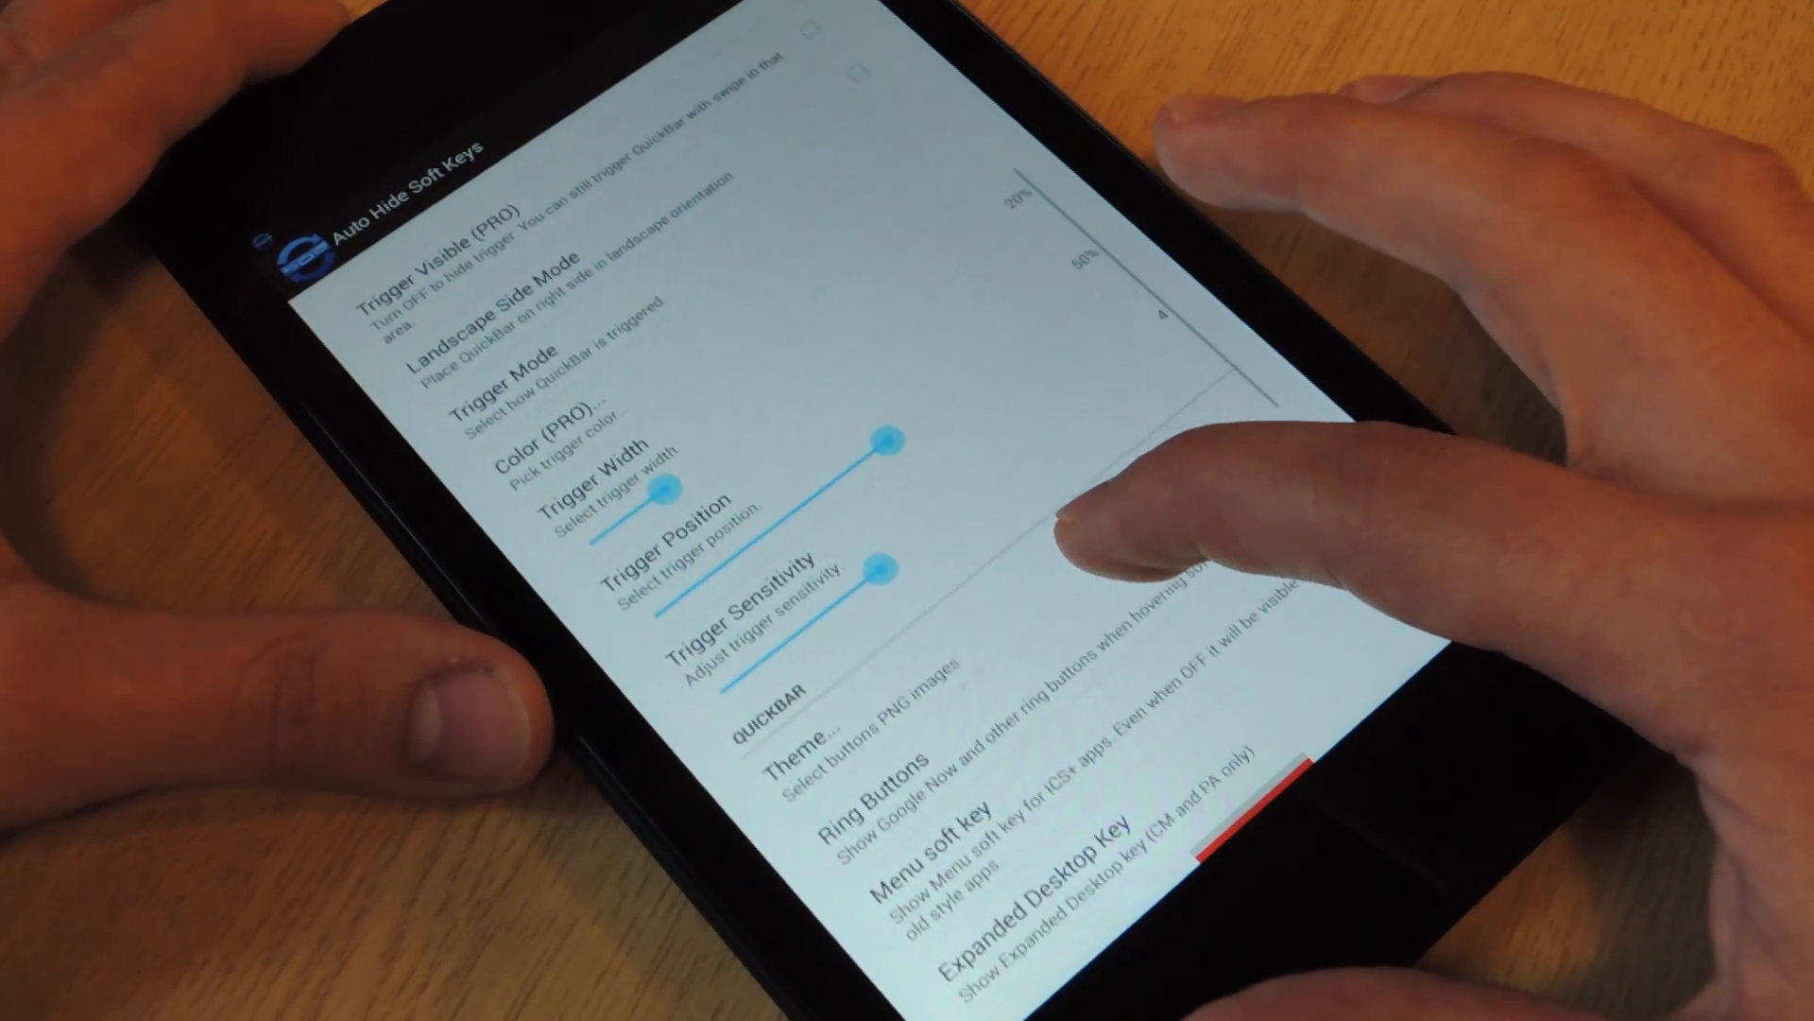
scroll(down, 3)
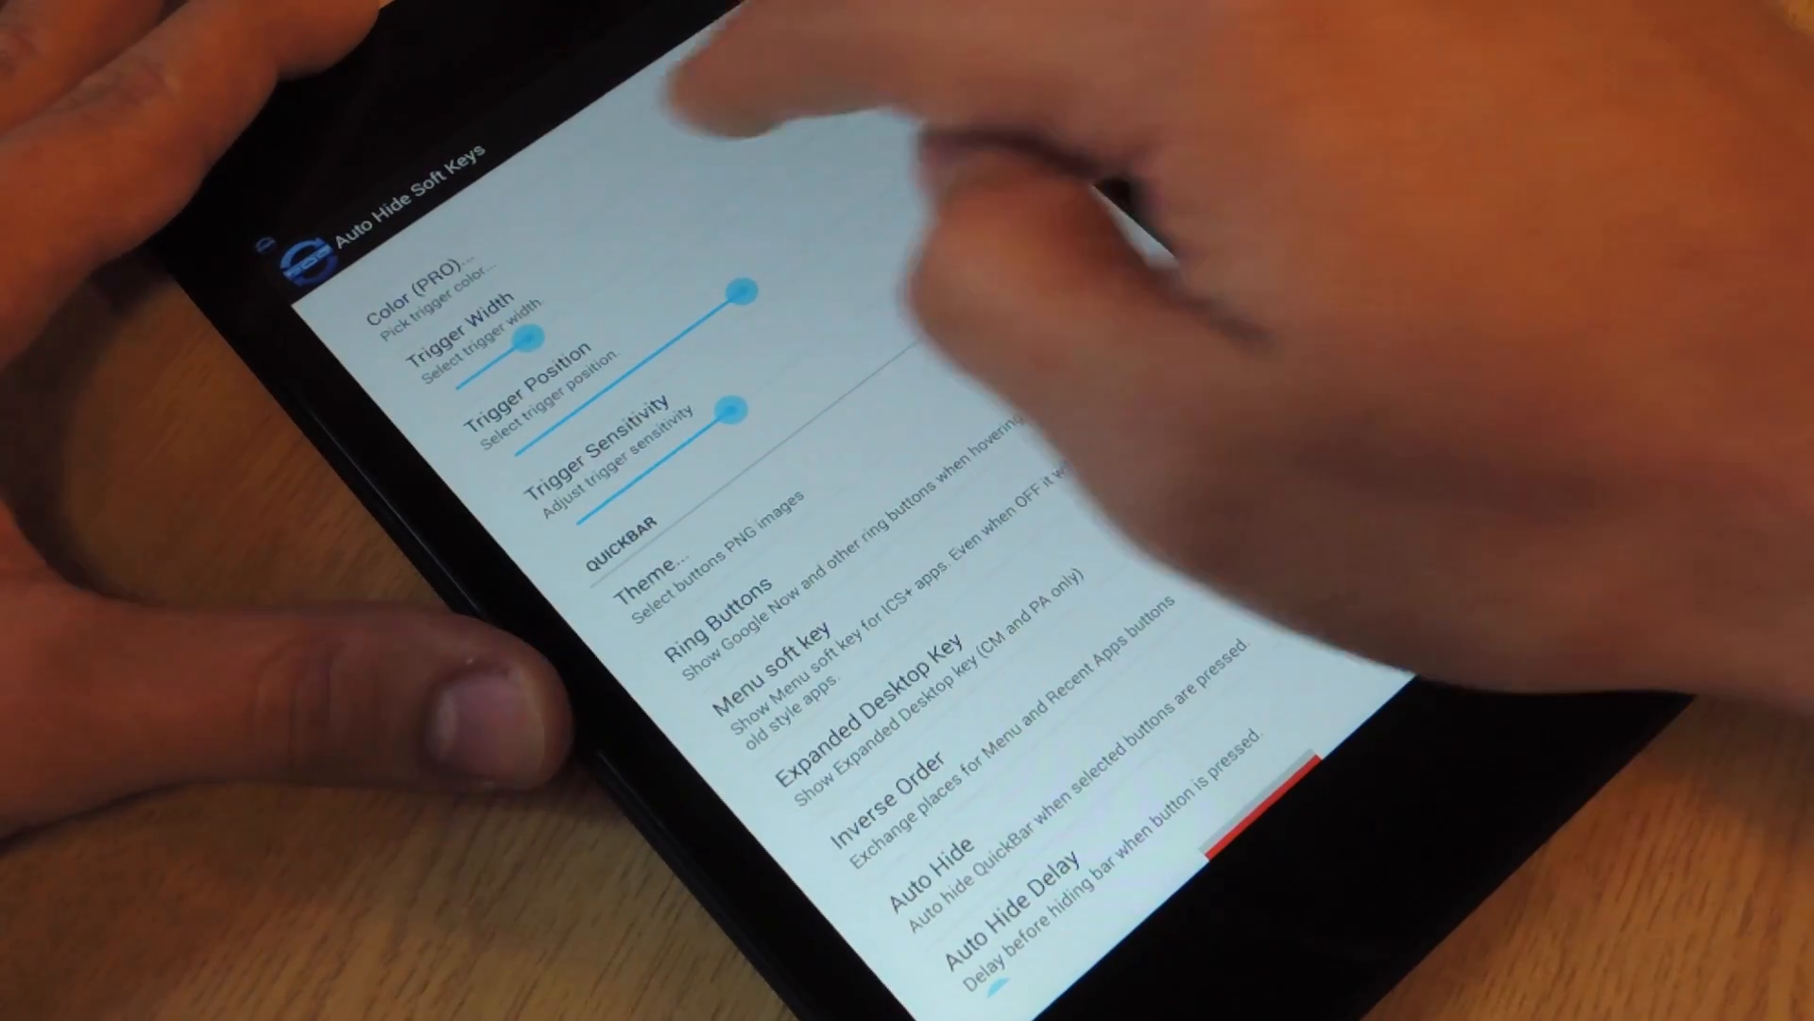
click(428, 267)
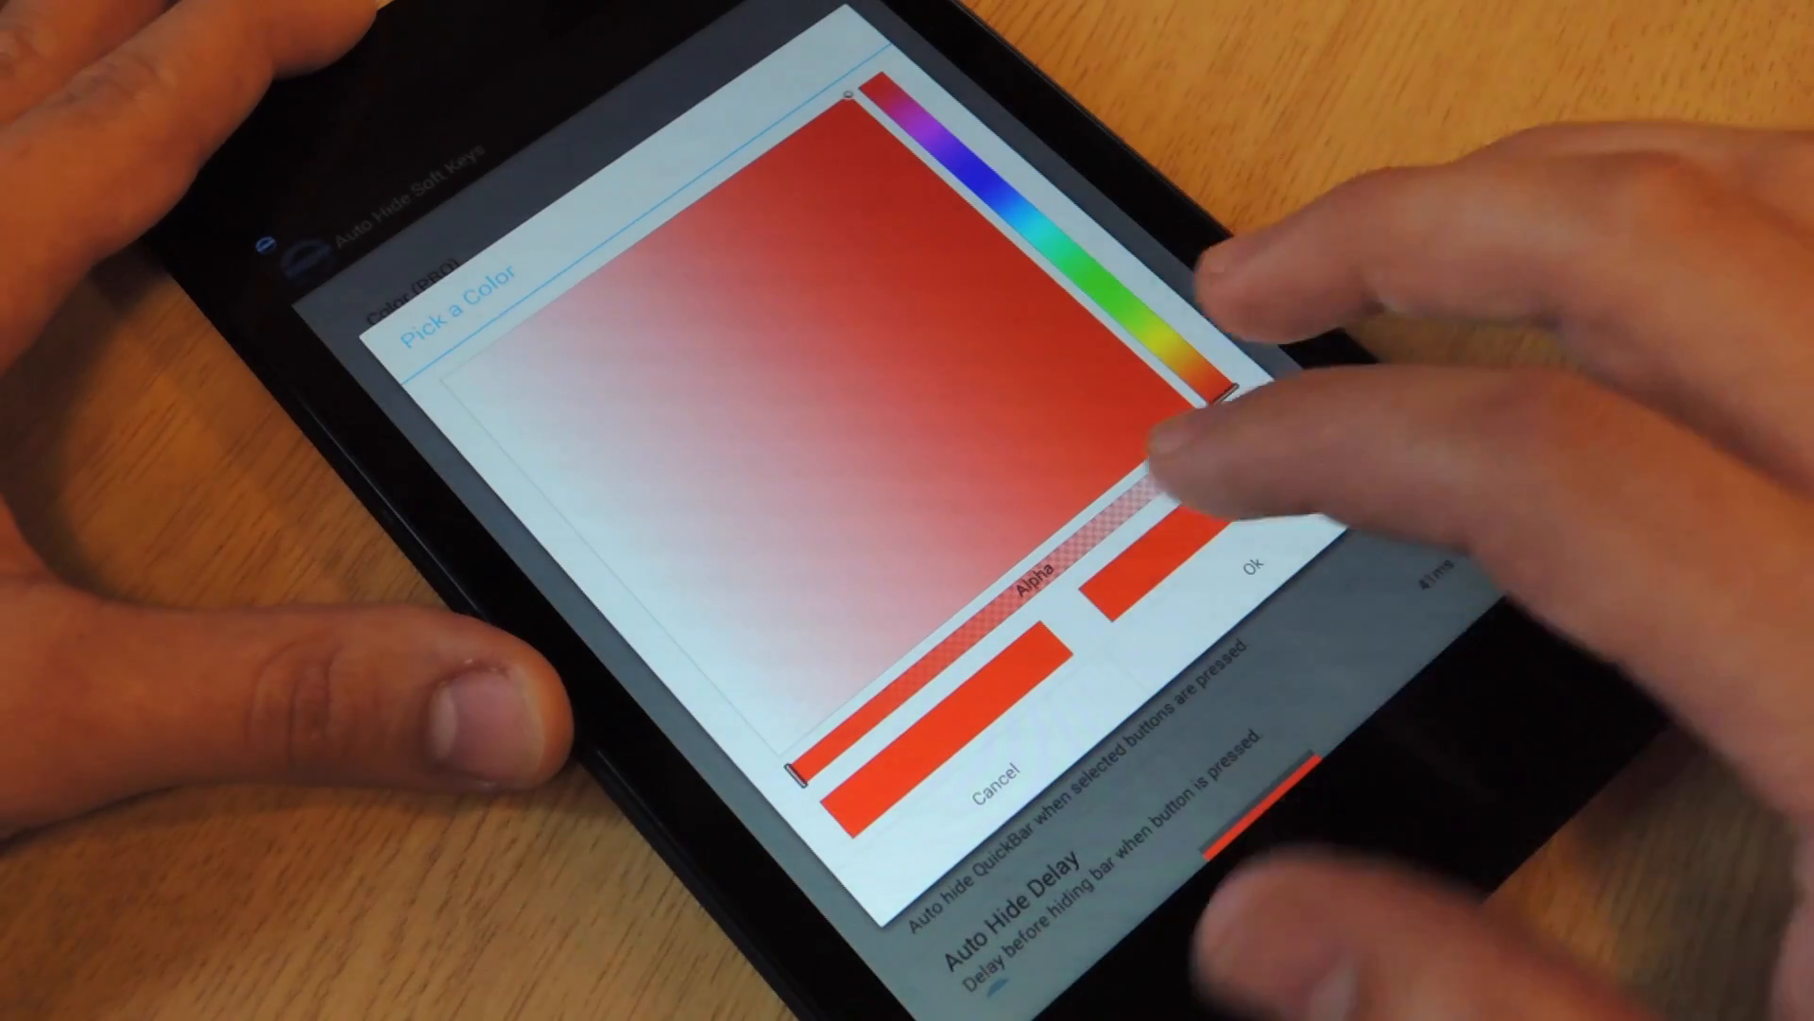
click(1251, 569)
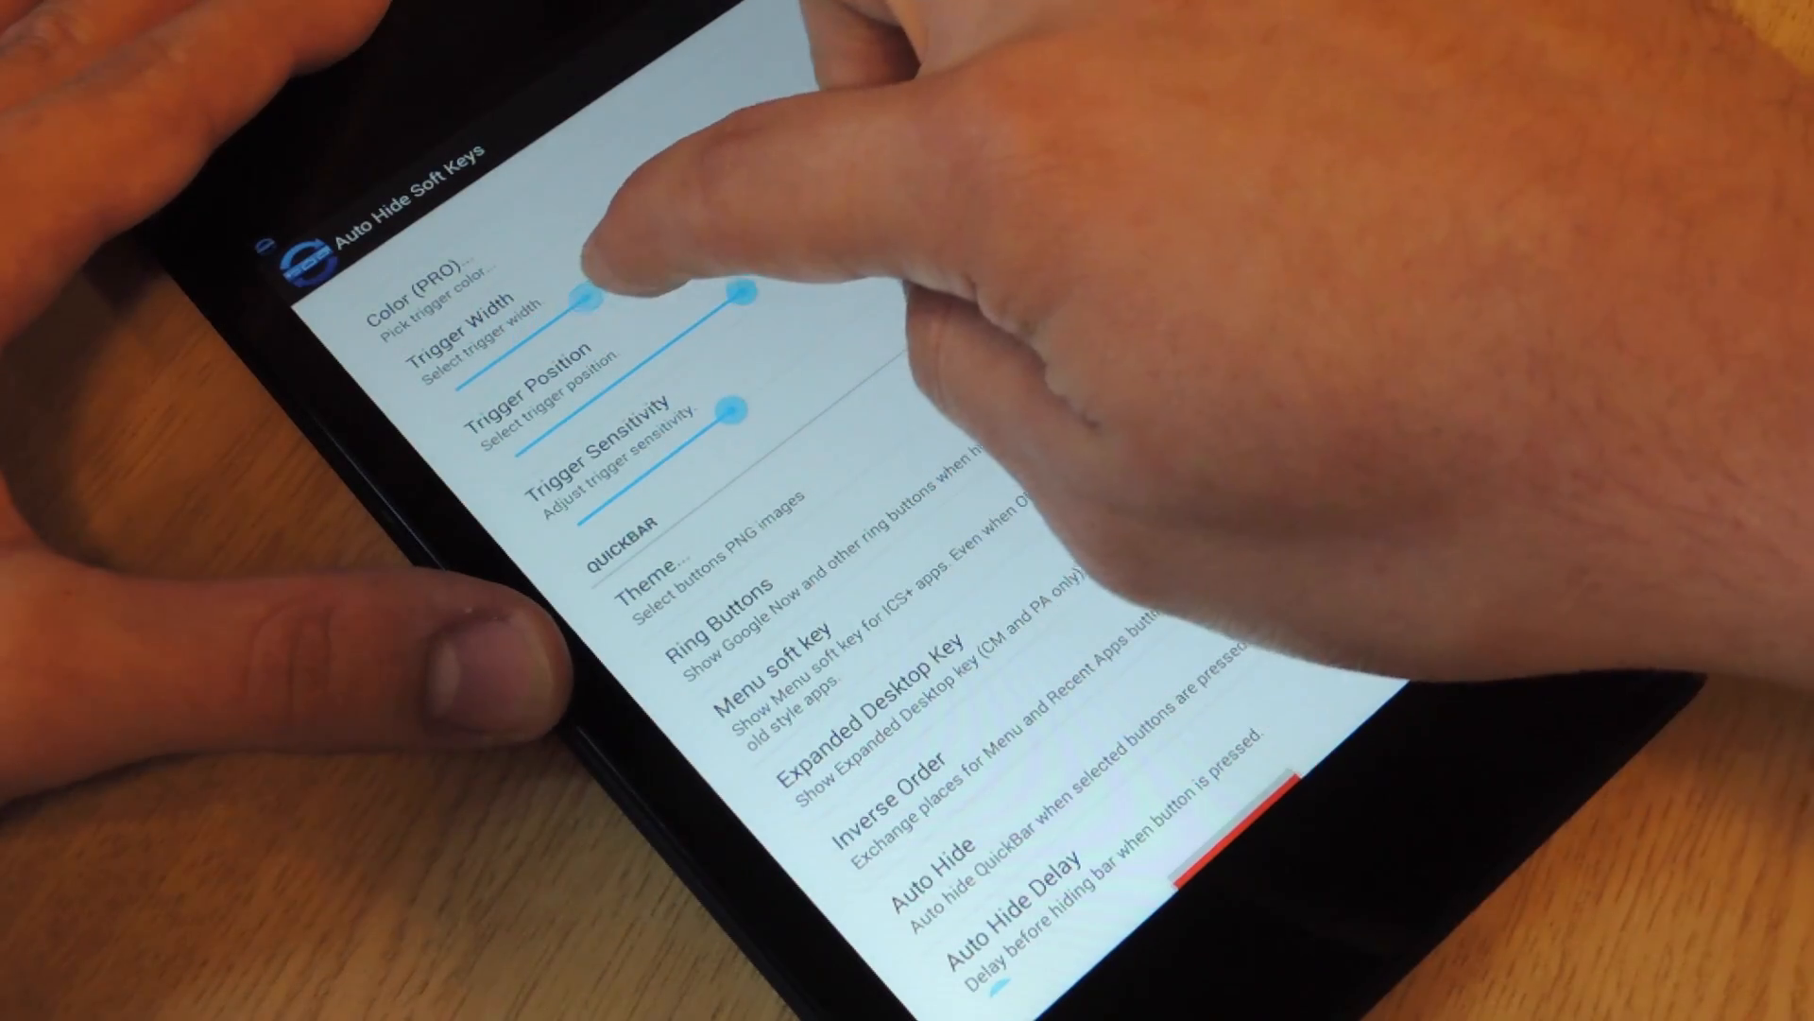
drag(602, 295, 891, 87)
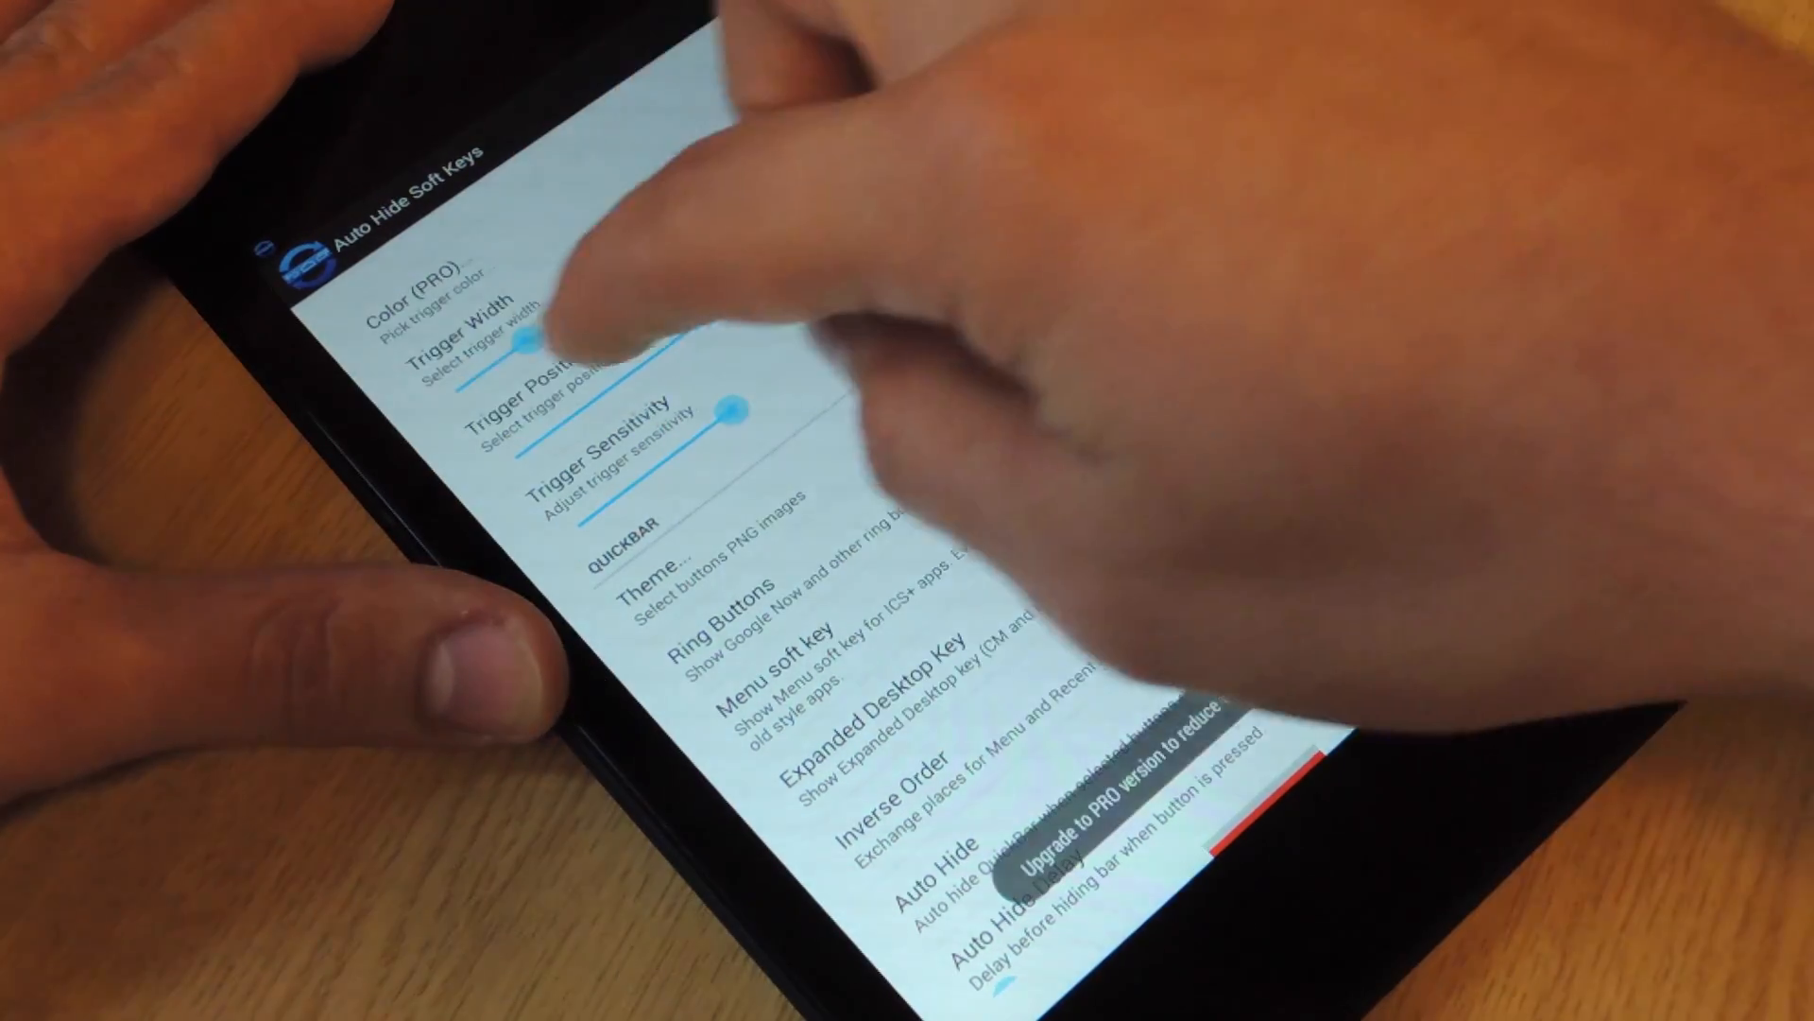
drag(538, 336, 741, 295)
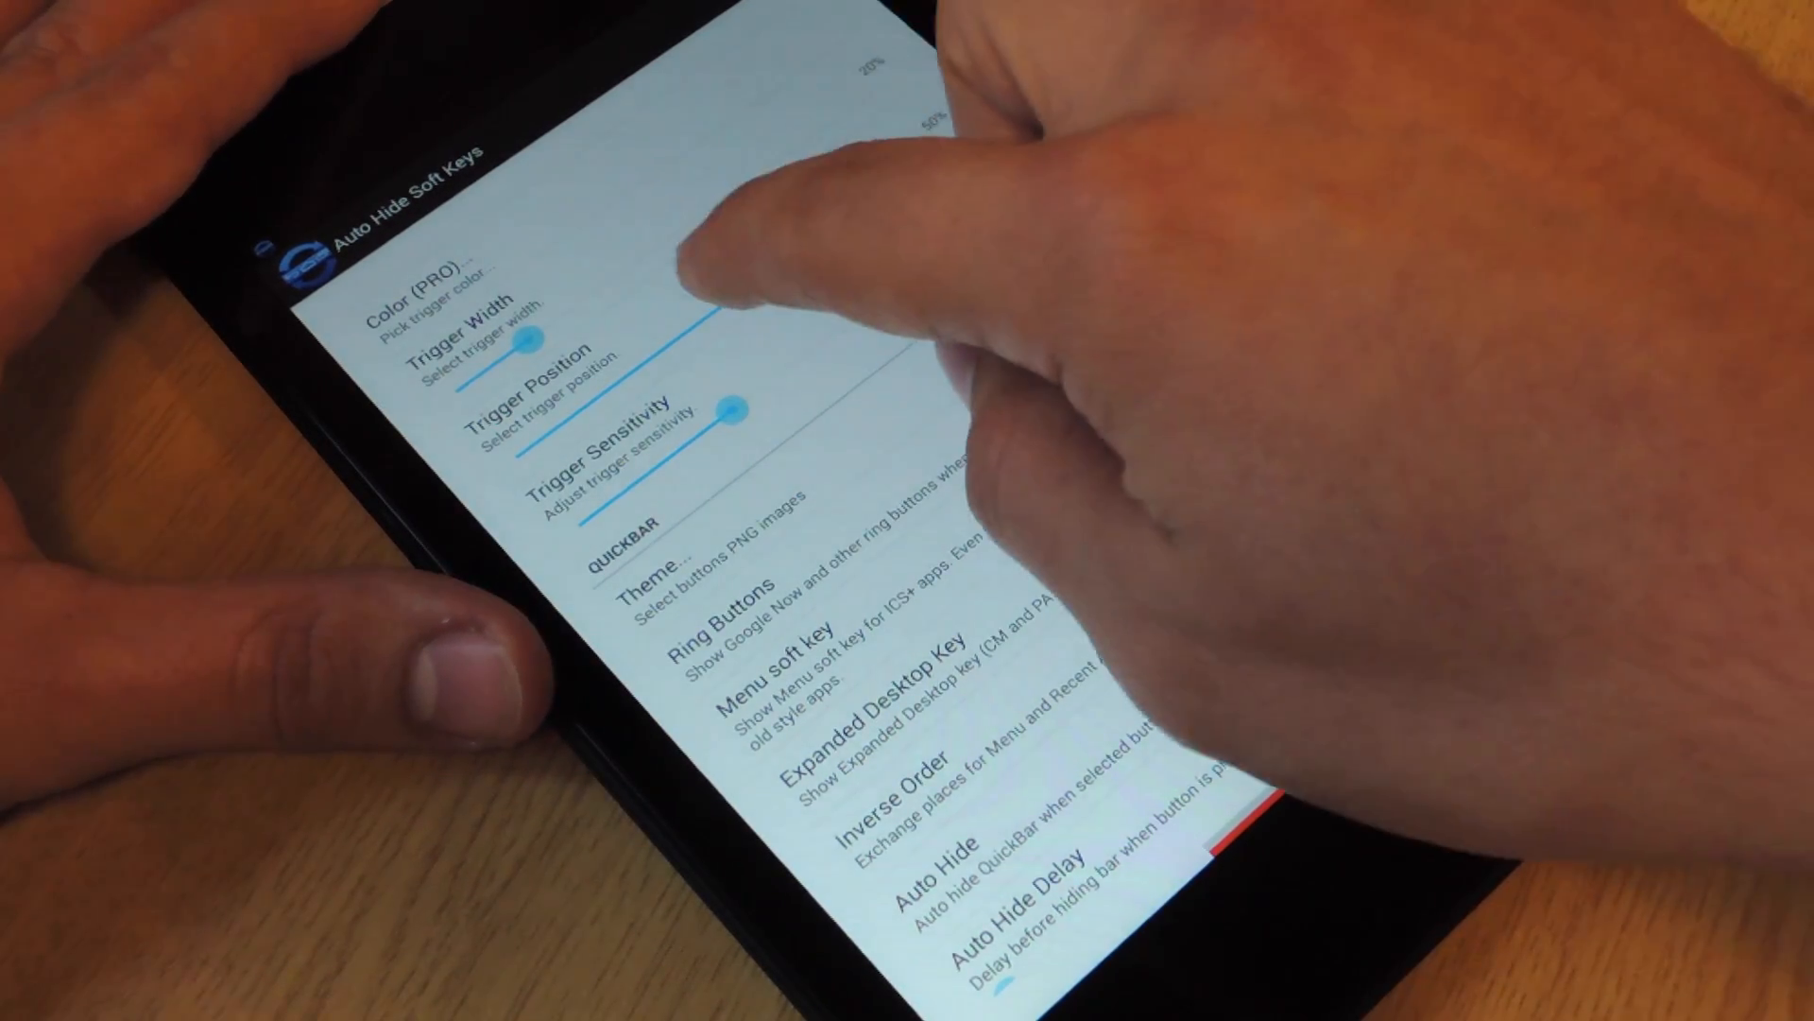
drag(728, 417, 545, 463)
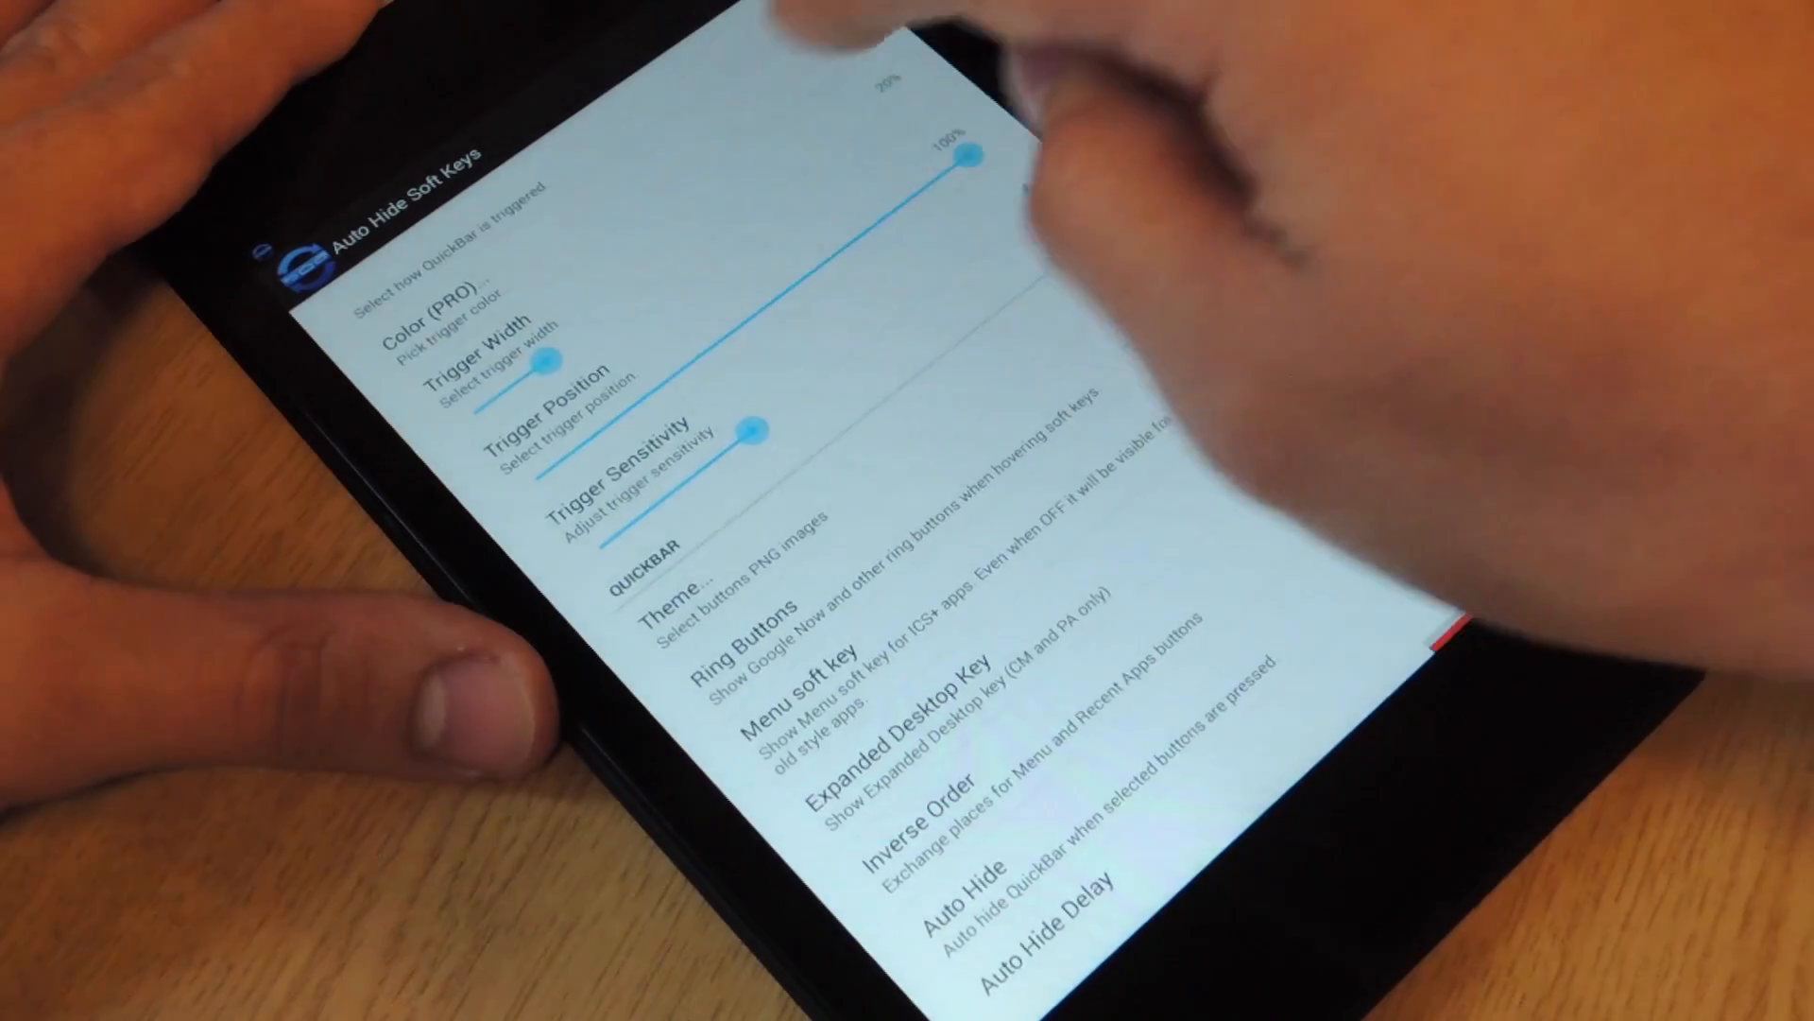
drag(970, 154, 758, 313)
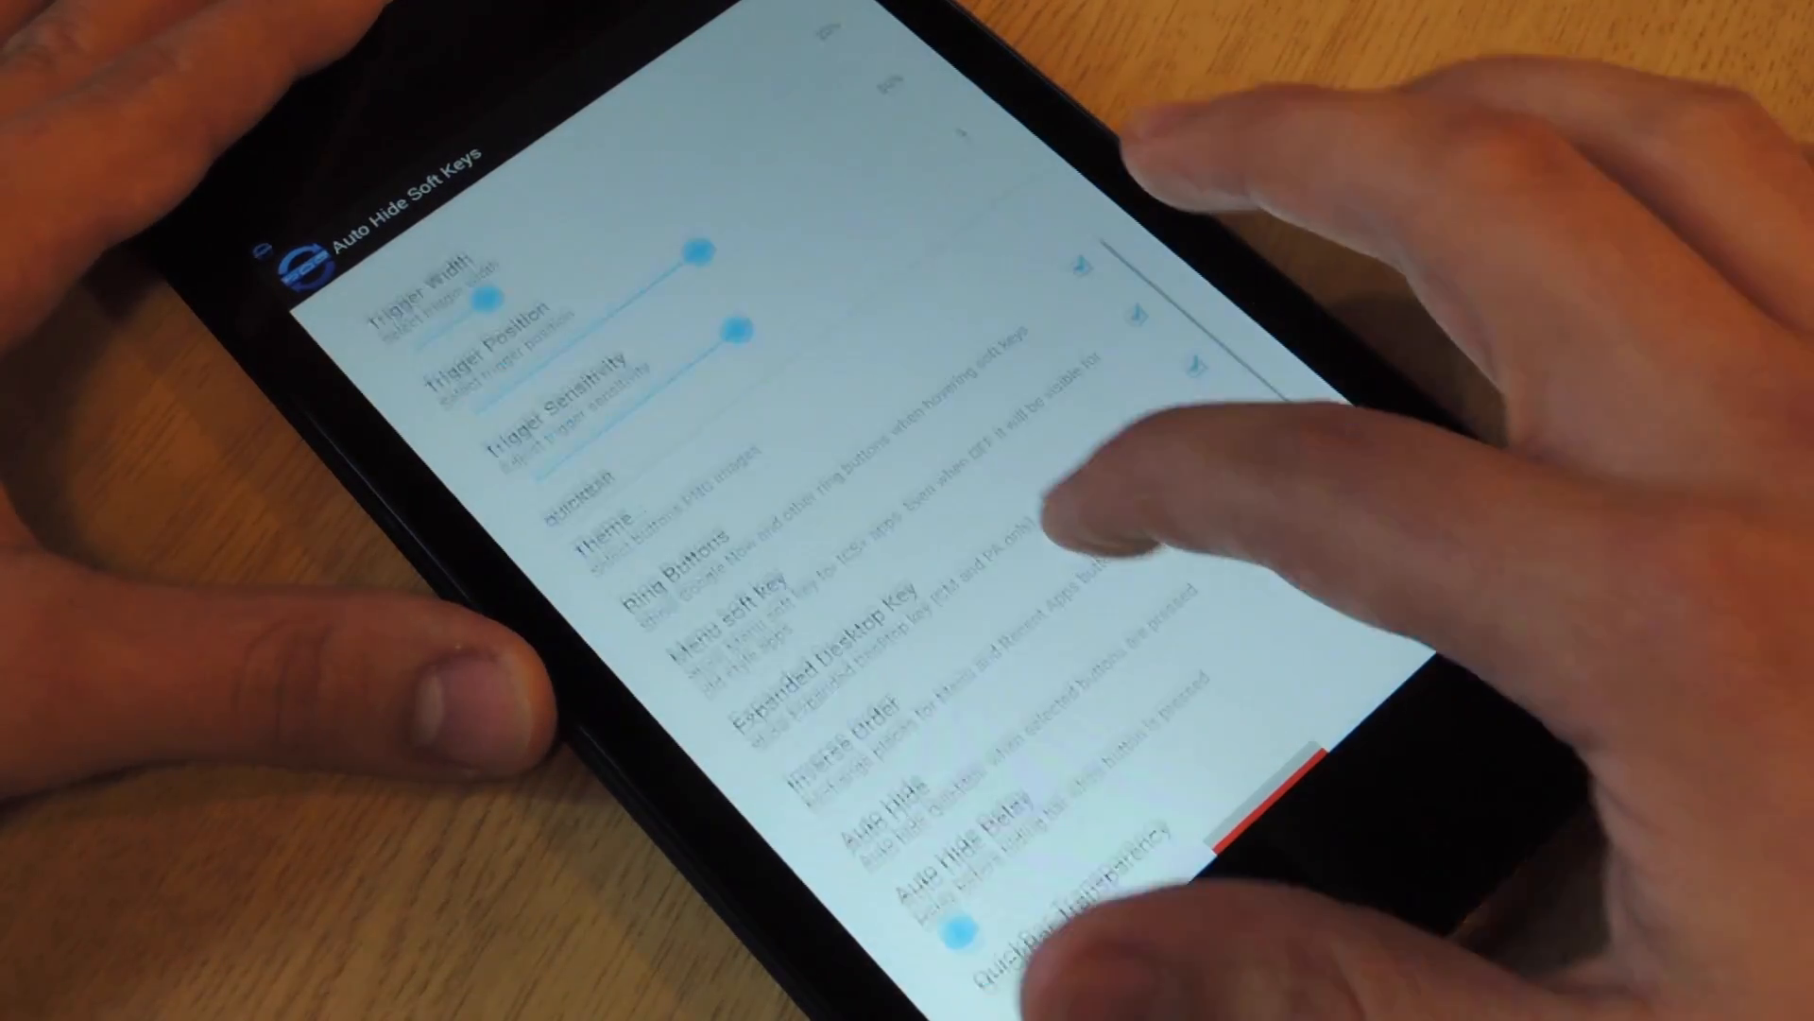
Scroll to the QuickBar section and open its Theme choices.
scroll(down, 3)
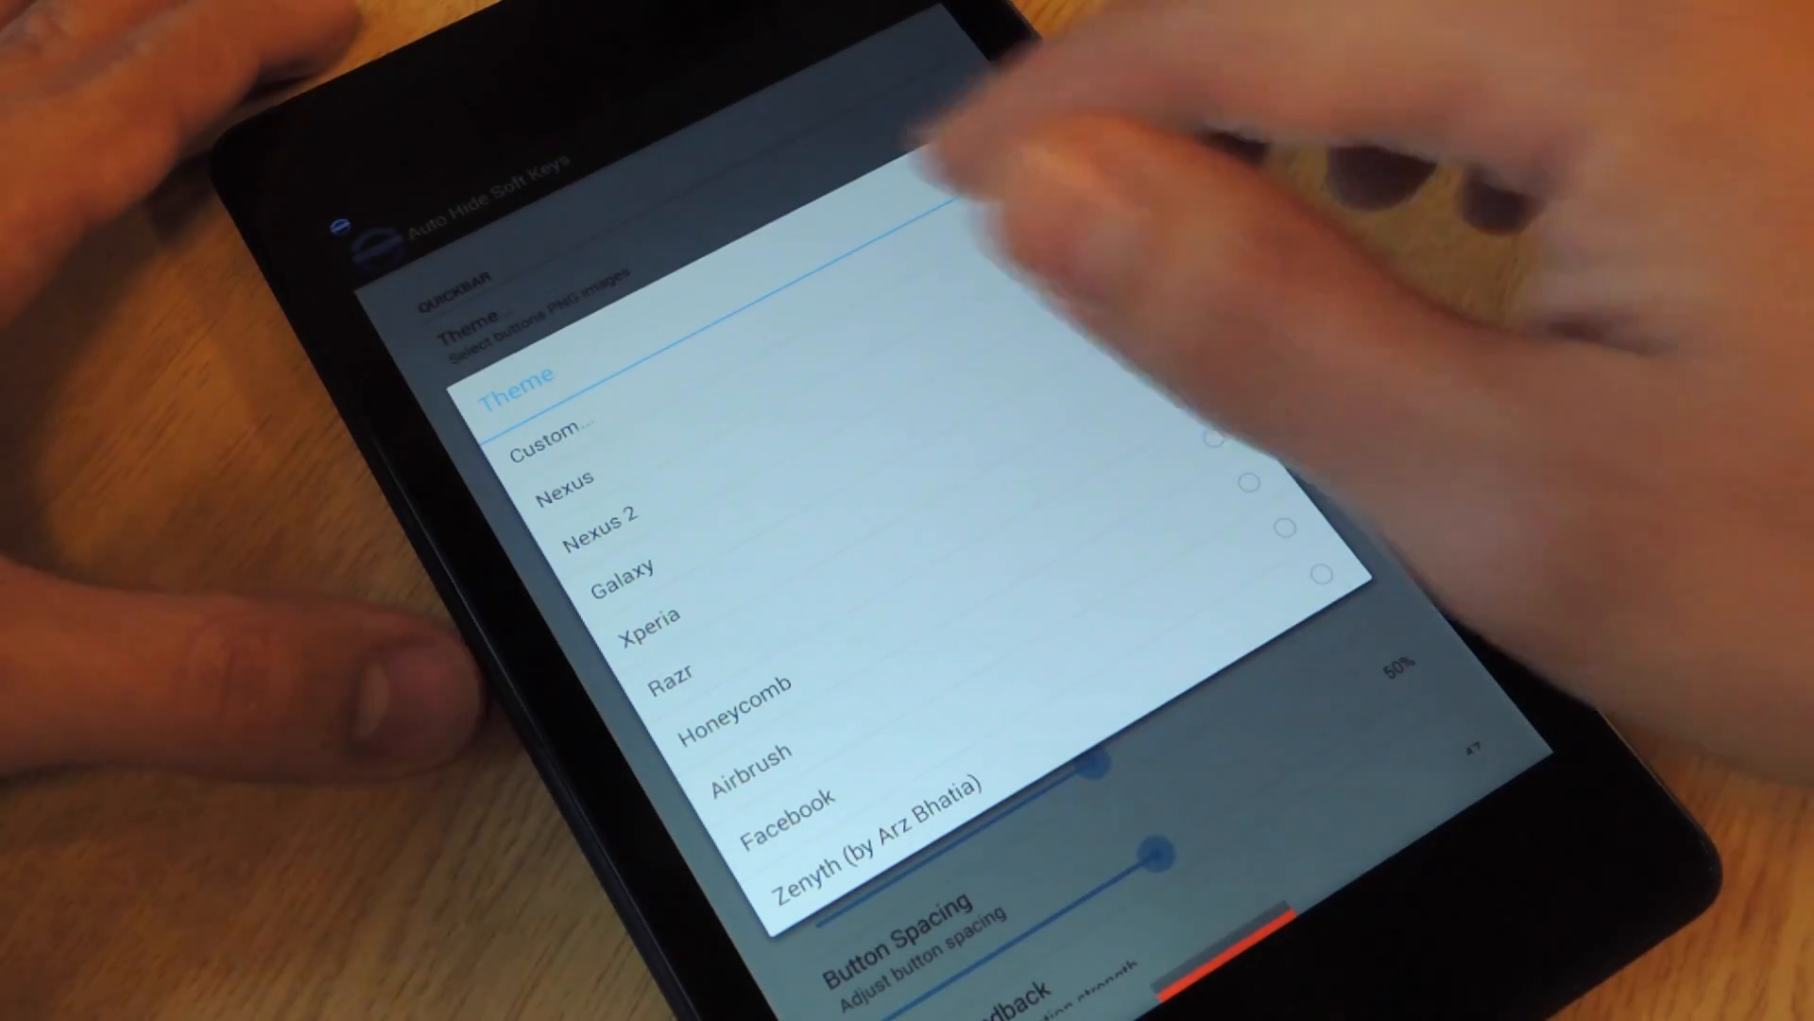
click(1021, 220)
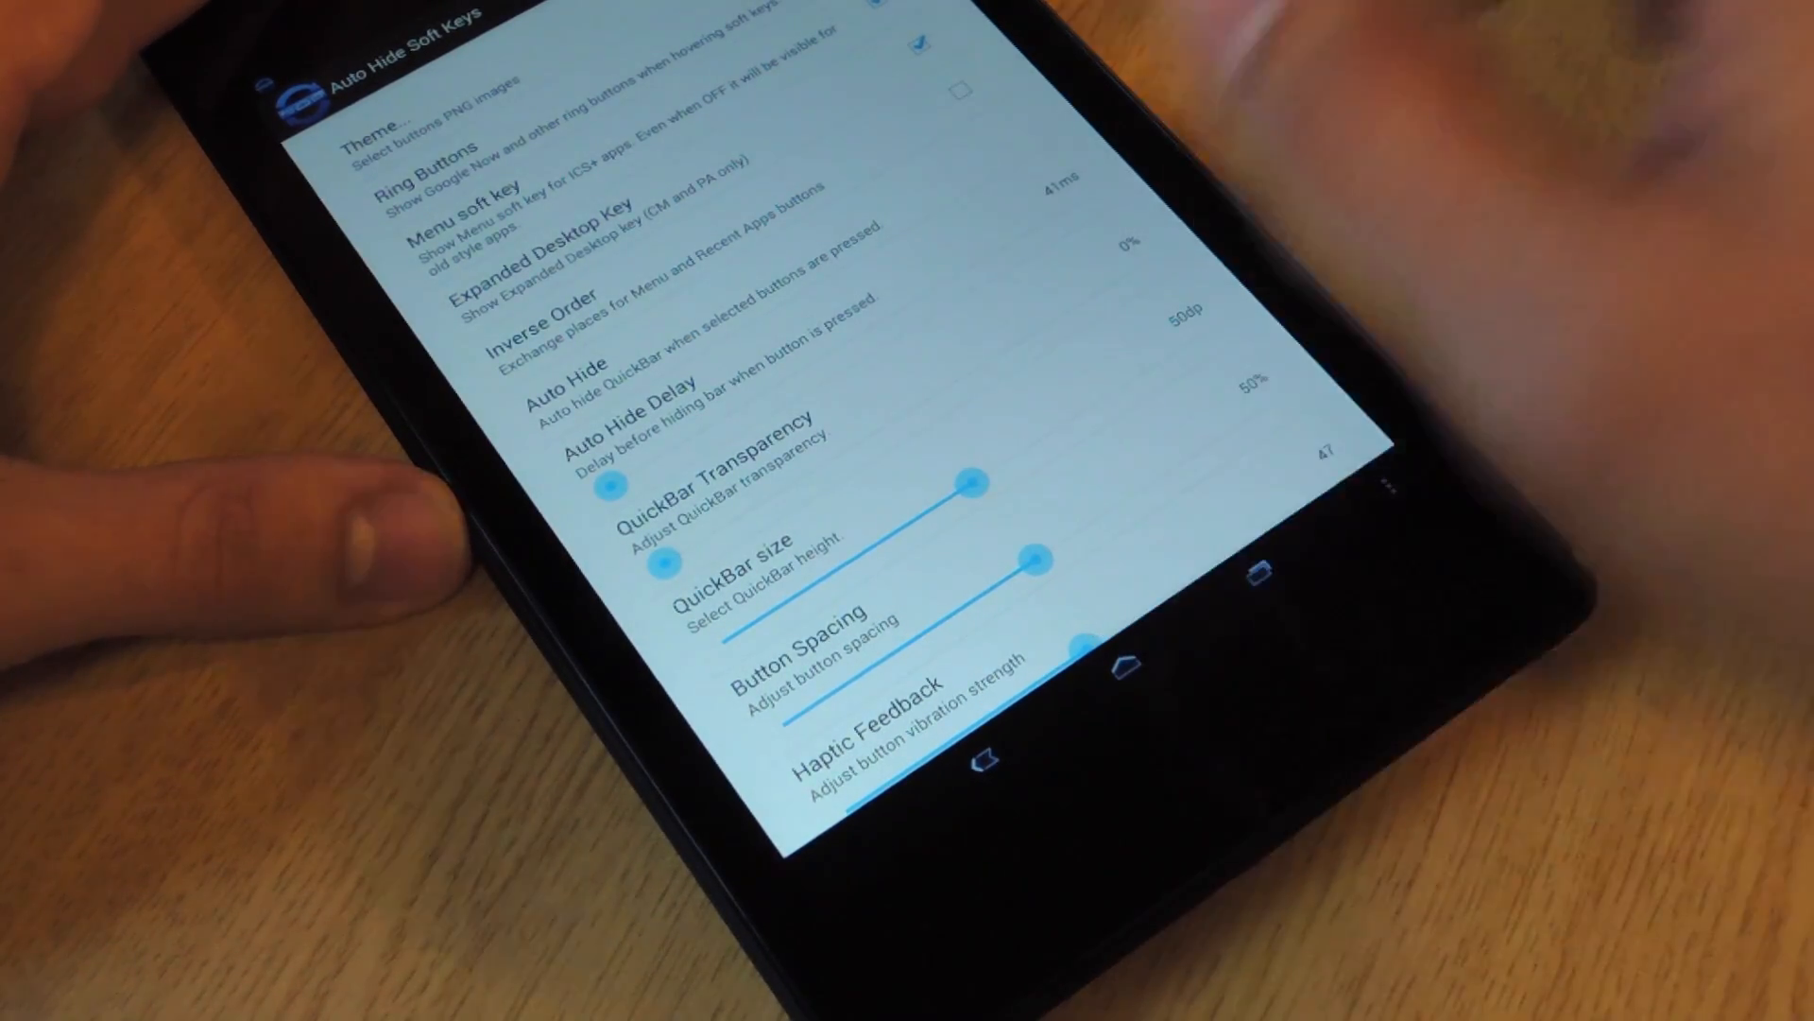
Set the QuickBar size slider to 75dp and button spacing to 100%.
click(382, 128)
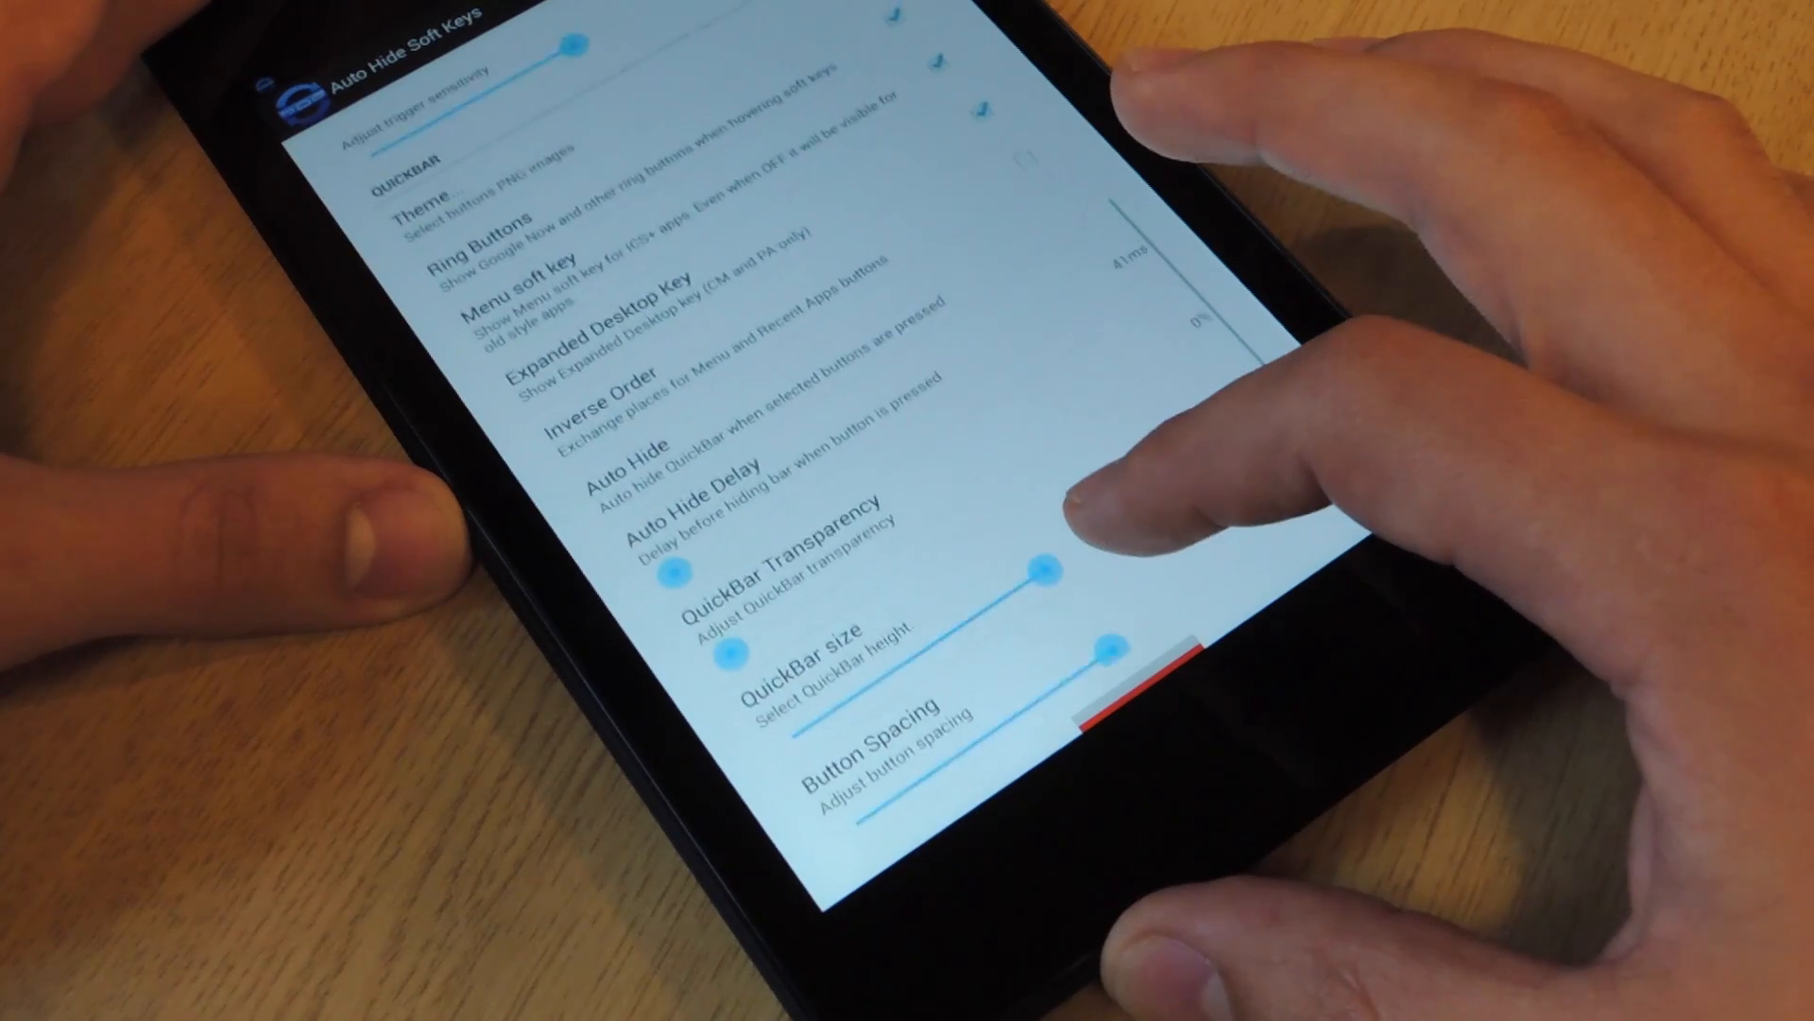
scroll(down, 3)
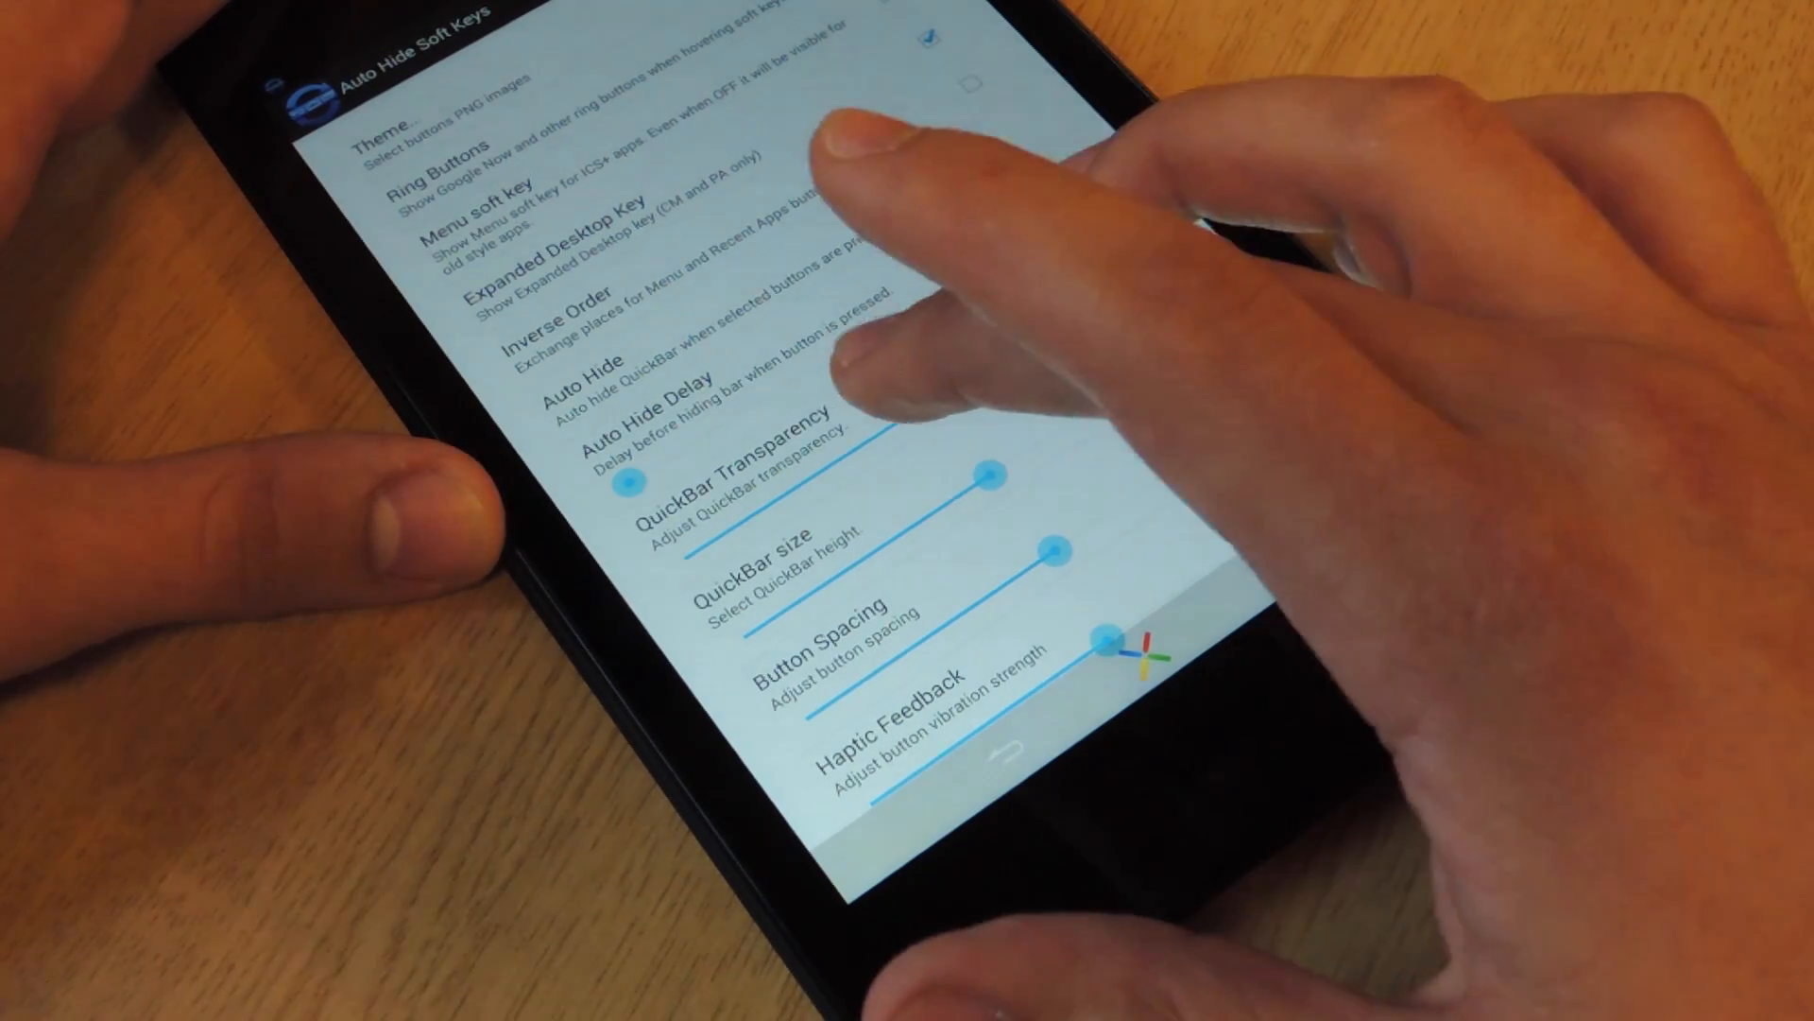
drag(624, 480, 897, 427)
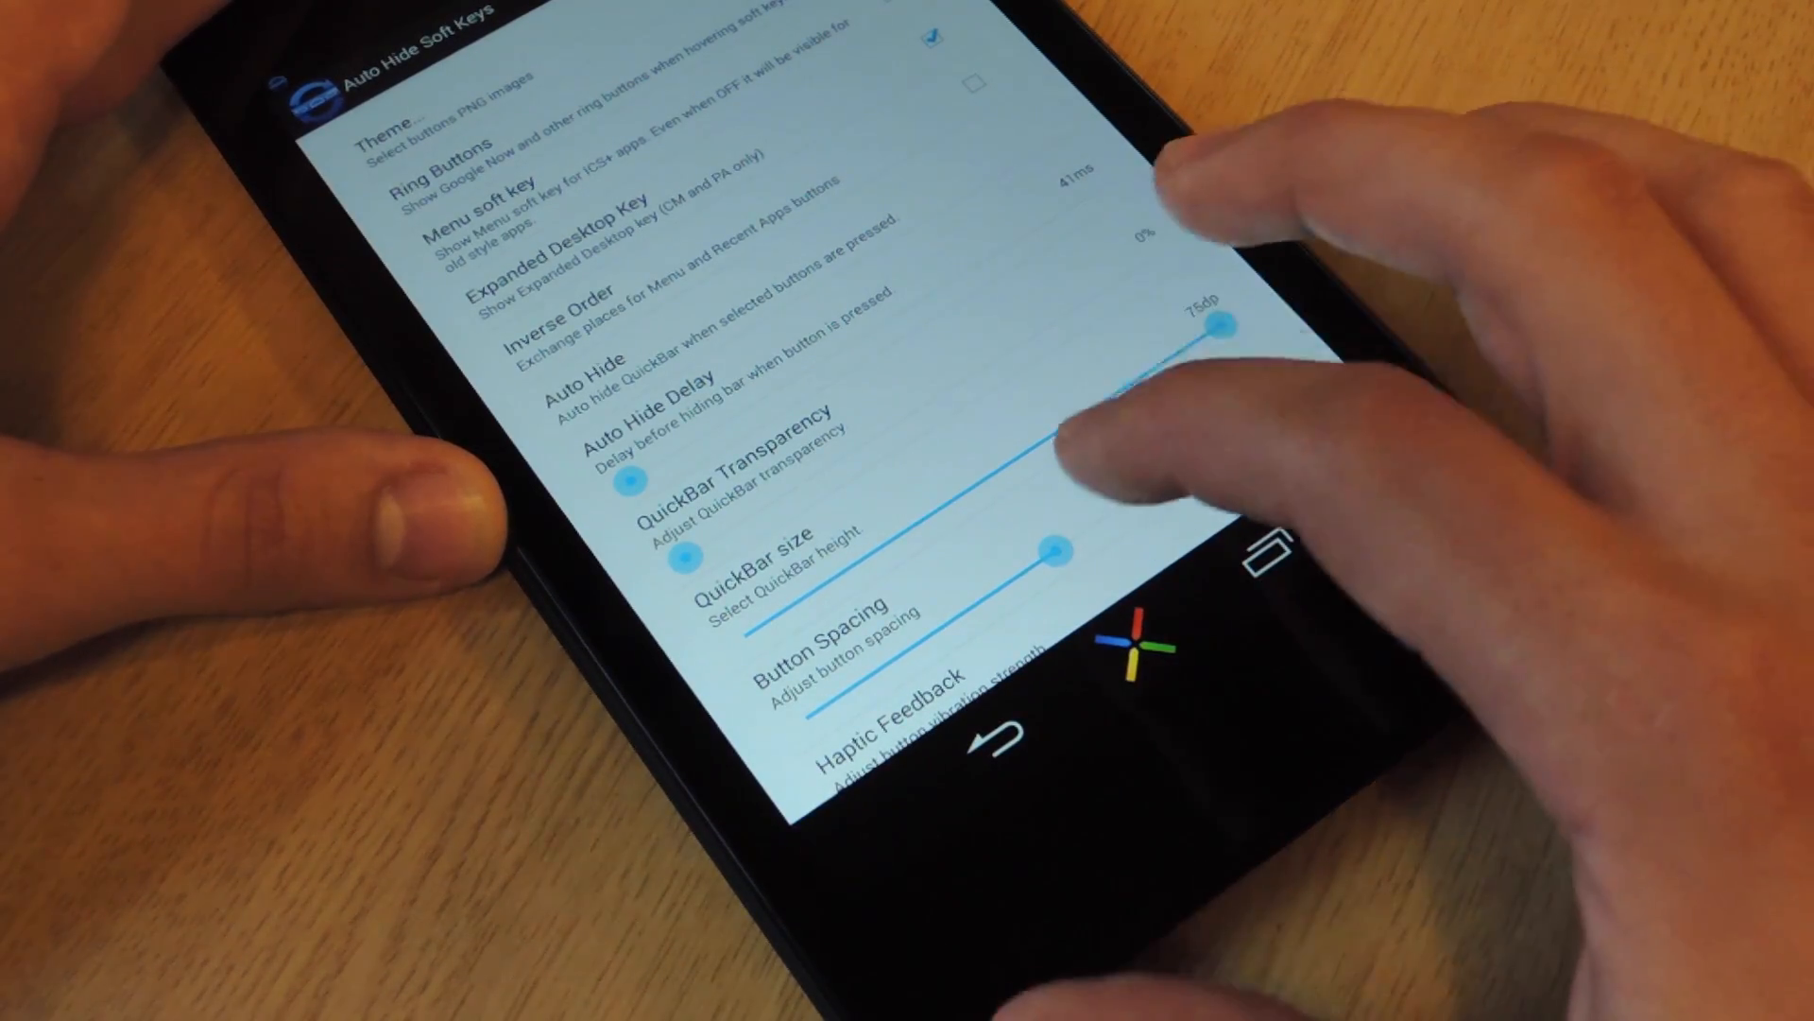
drag(1112, 463, 1284, 397)
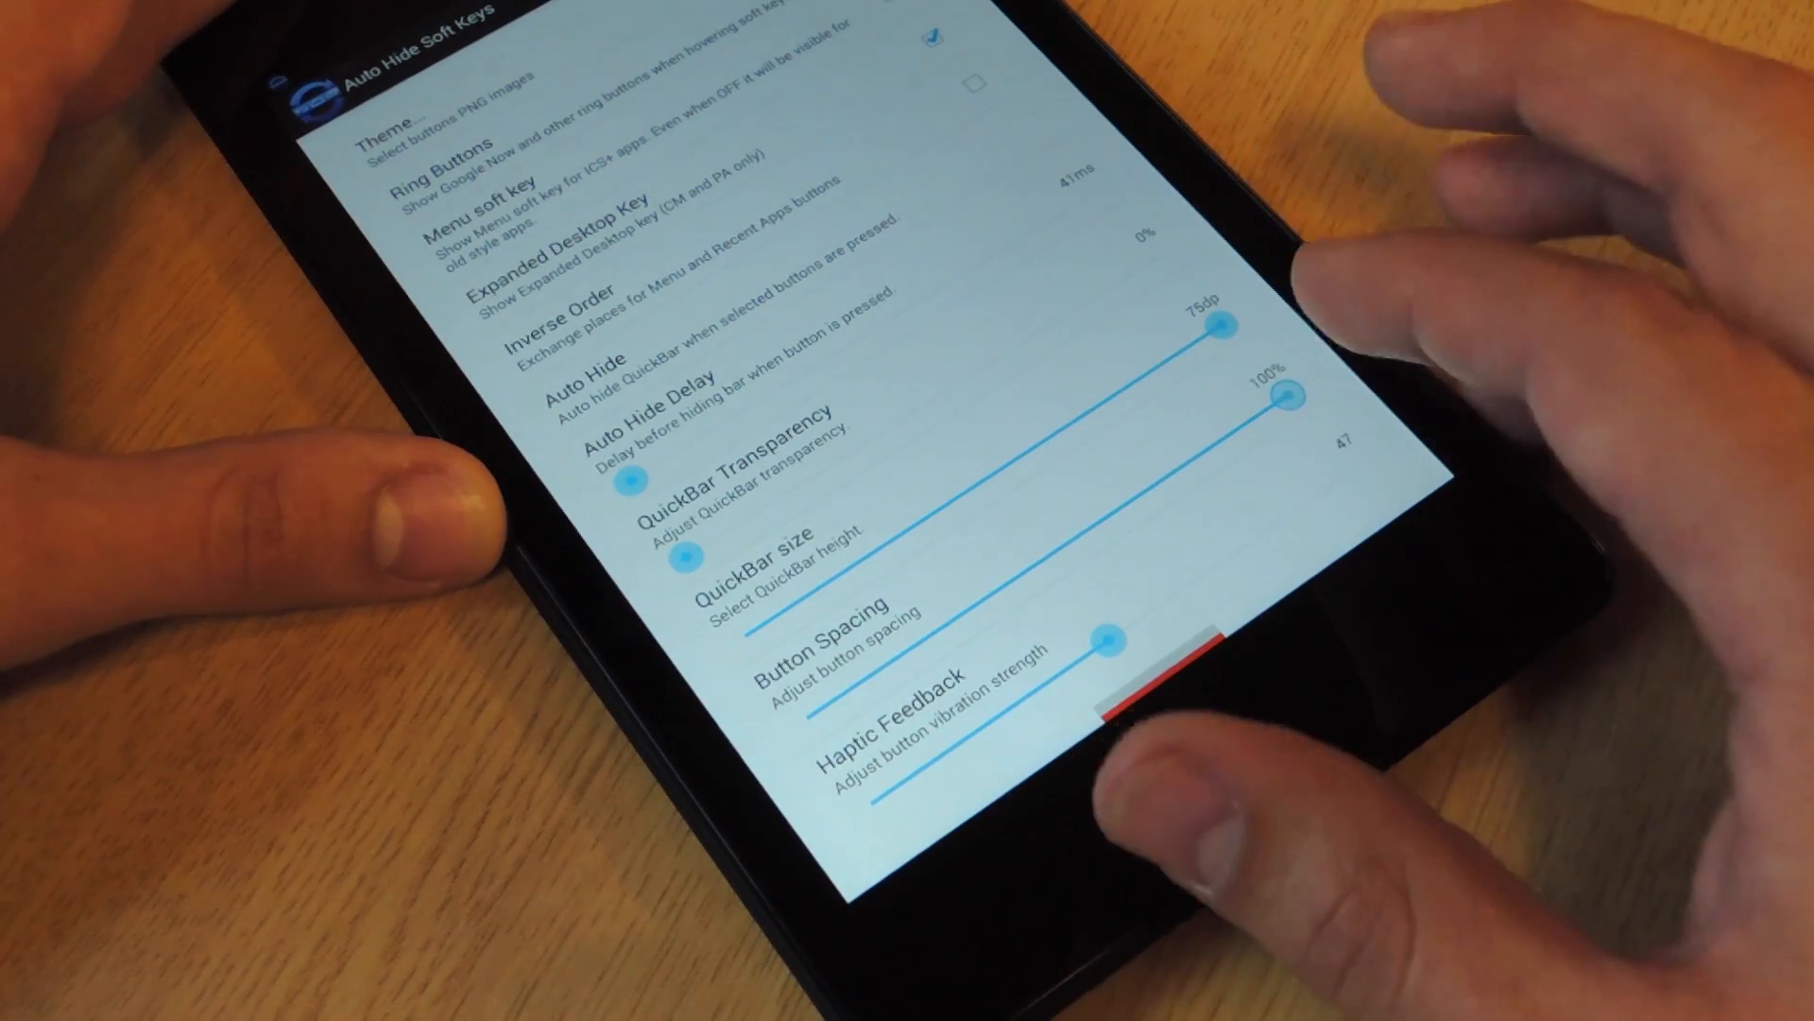